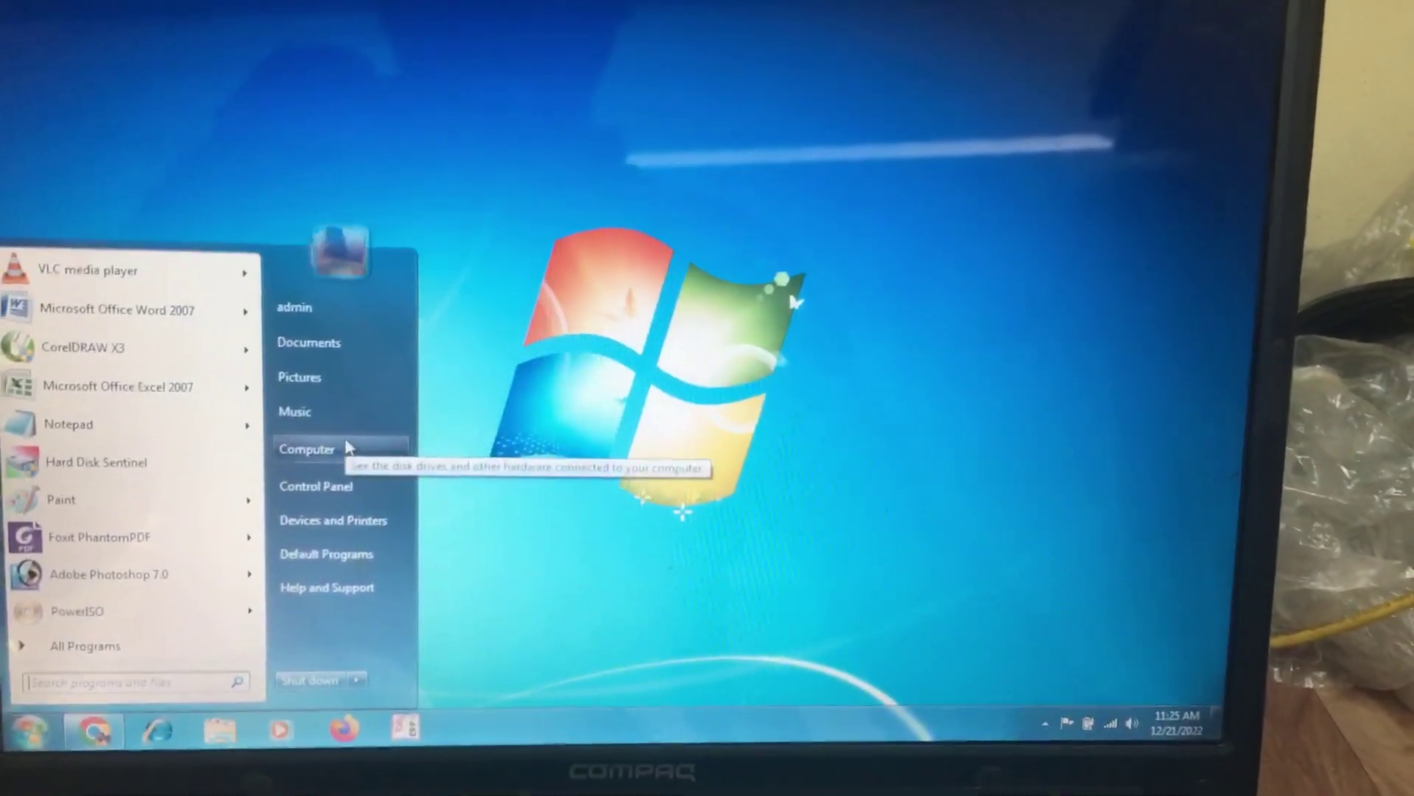
Open Properties for Computer from the Start menu to show the System page
{"action": "right_click", "coordinate": [307, 449]}
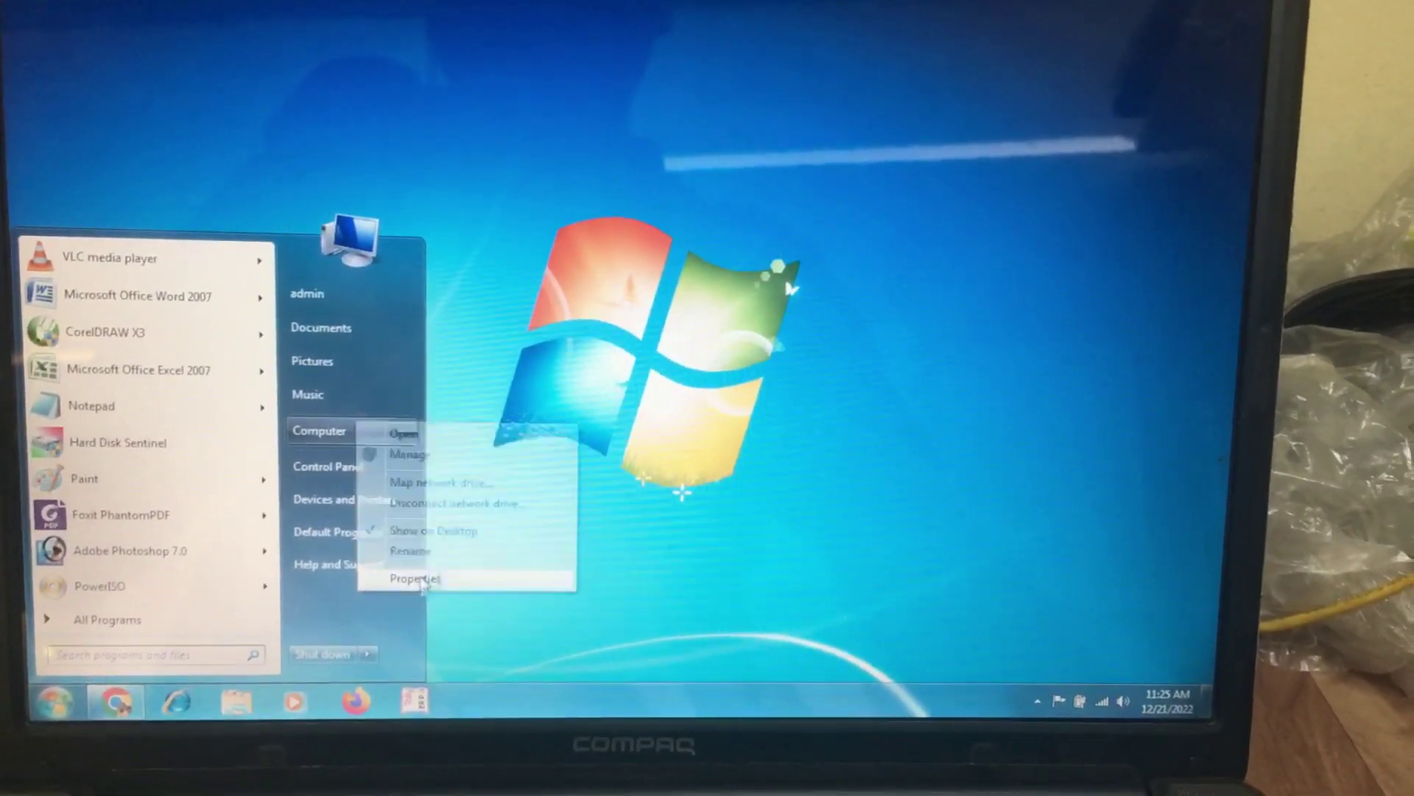
{"action": "left_click", "coordinate": [414, 580]}
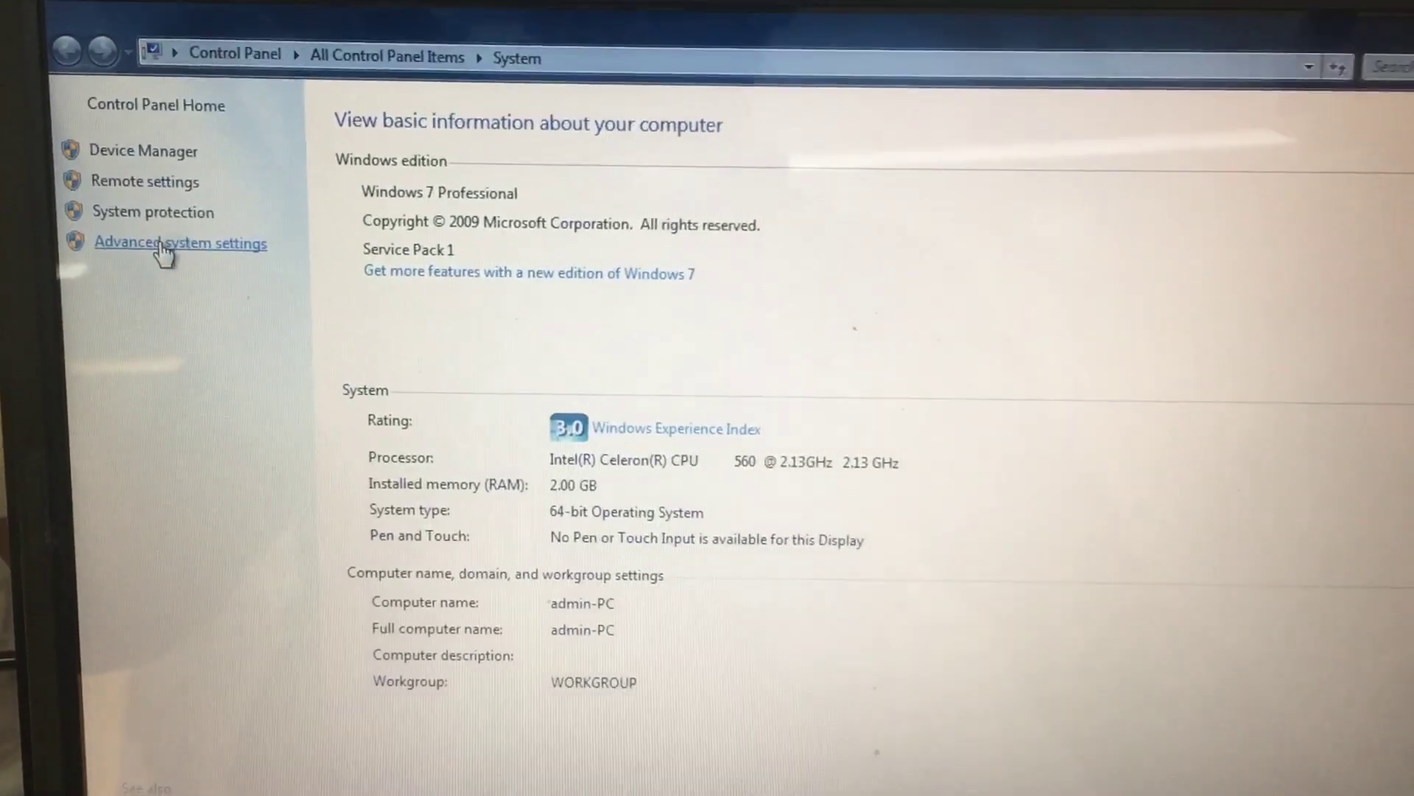
Open Advanced system settings from the System window's left pane
{"action": "left_click", "coordinate": [166, 243]}
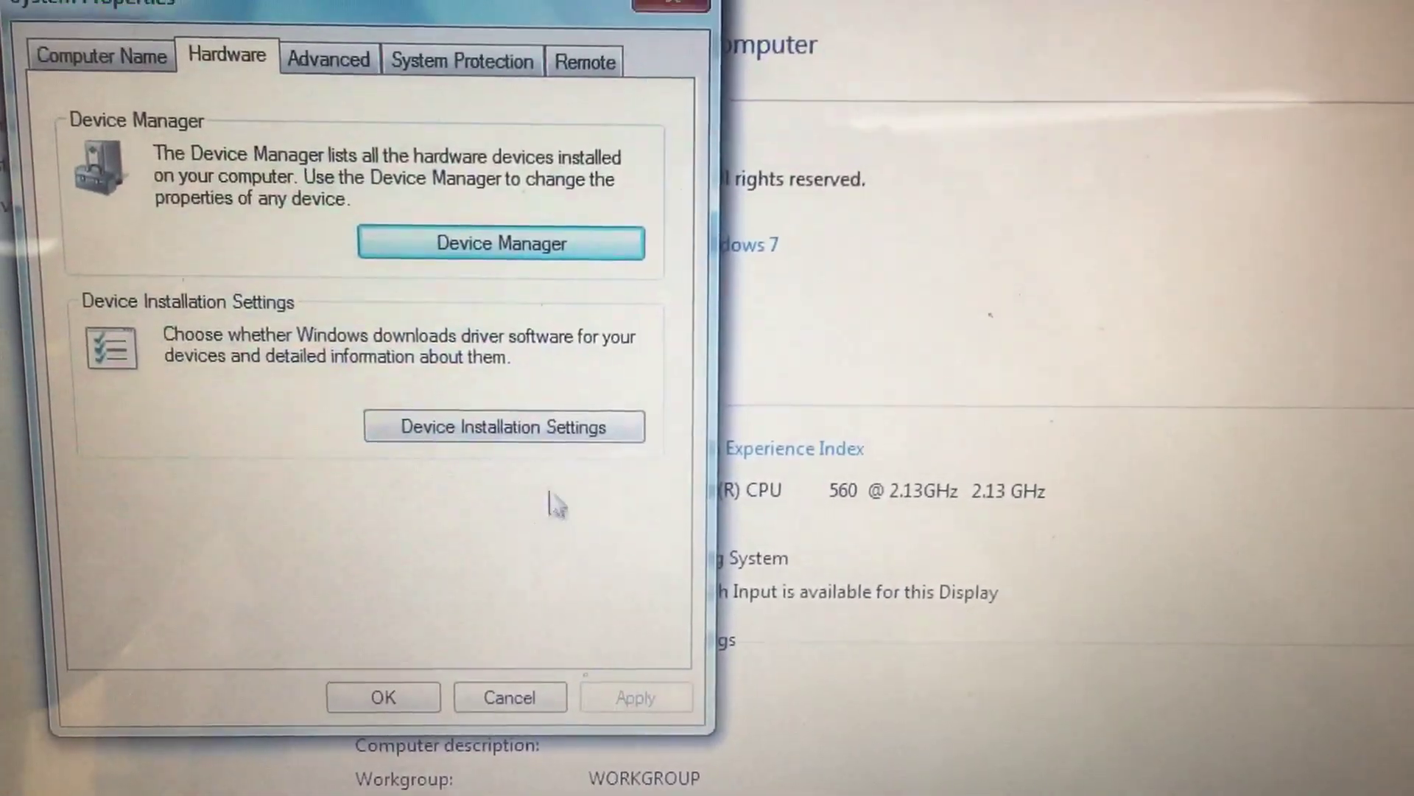
Open Device Installation Settings from the System Properties Hardware tab
{"action": "left_click", "coordinate": [505, 427]}
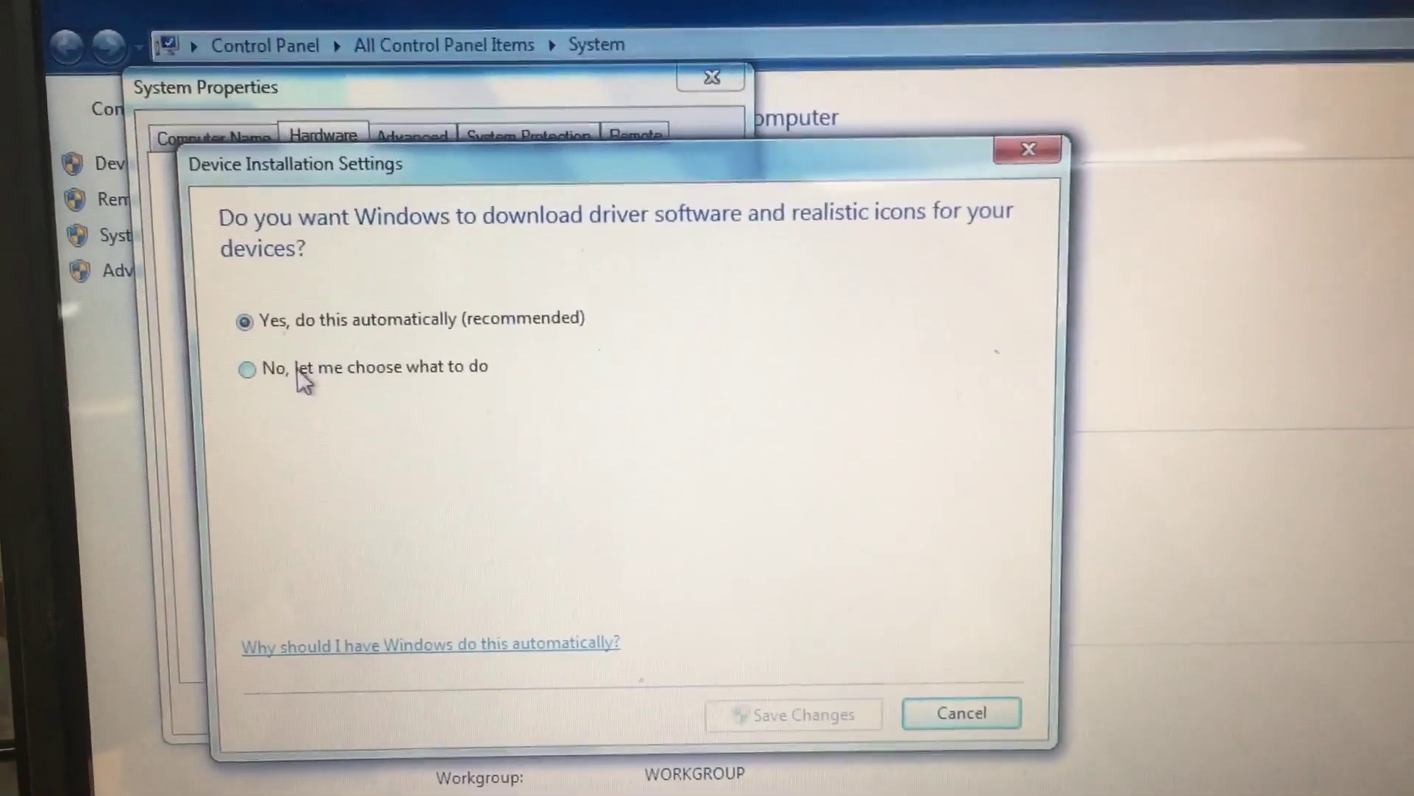
Choose 'No, let me choose', 'Never install driver software from Windows Update', and save changes
{"action": "left_click", "coordinate": [247, 367]}
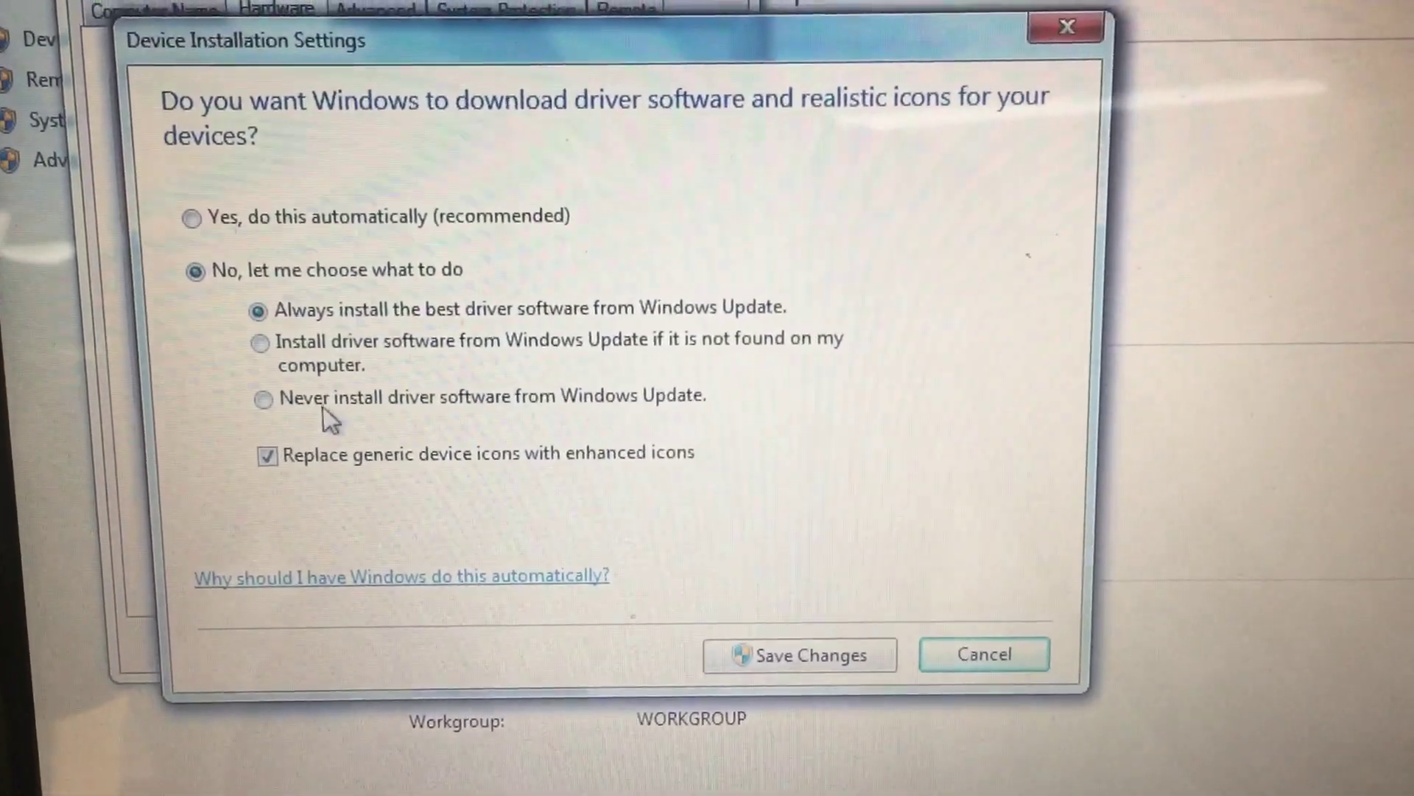
{"action": "left_click", "coordinate": [257, 399]}
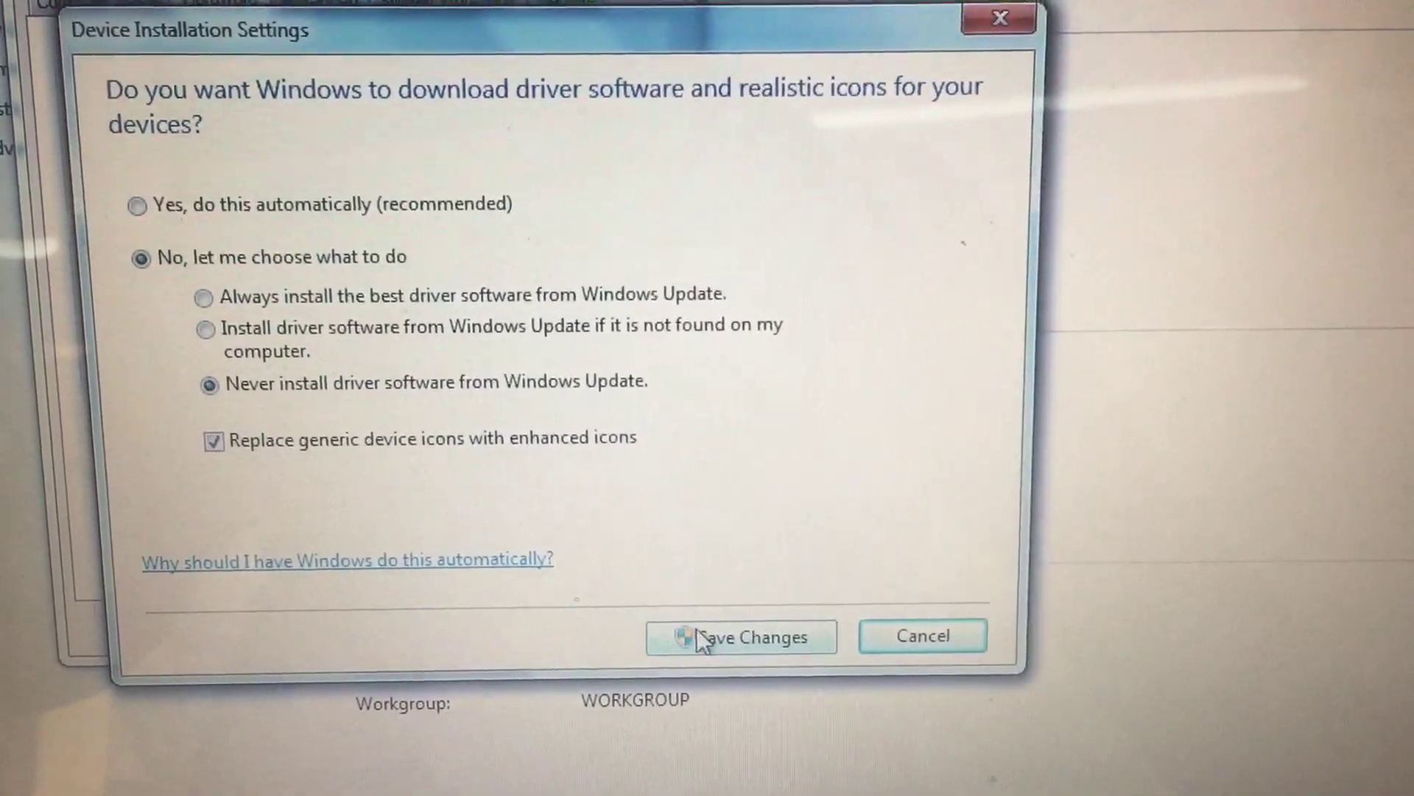
{"action": "left_click", "coordinate": [741, 637]}
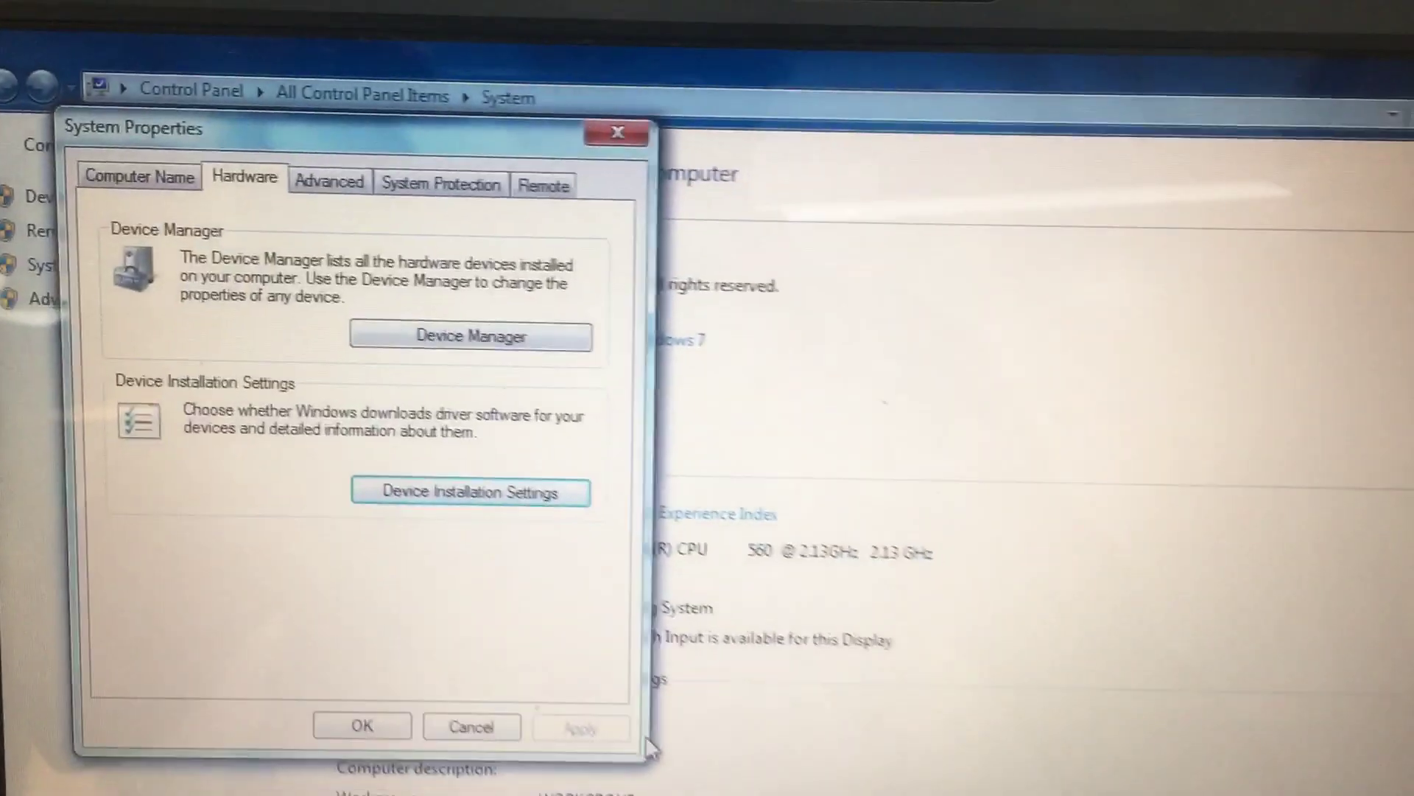